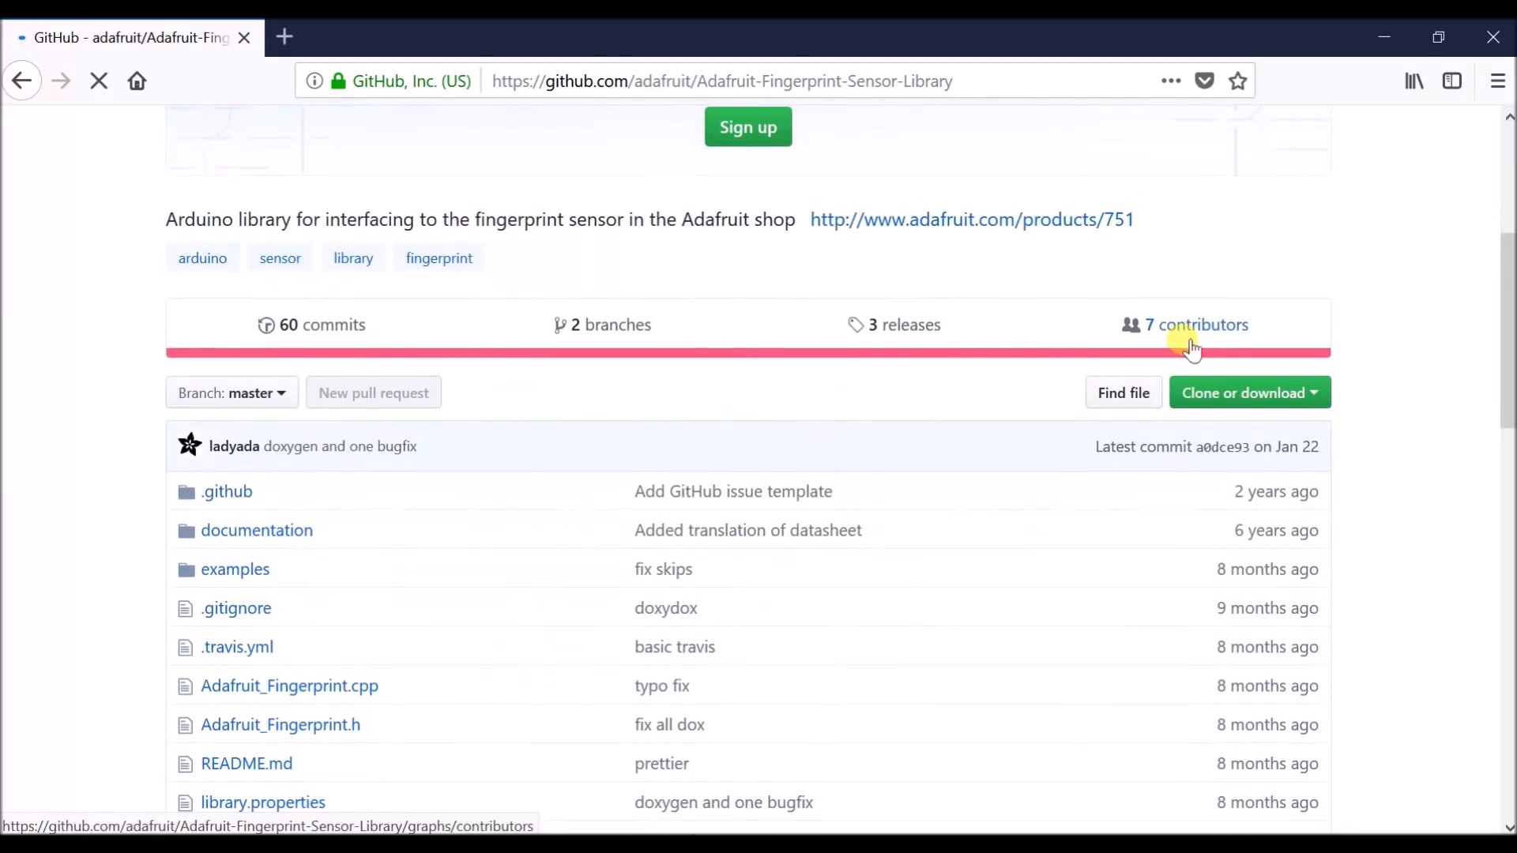
Step: Download the Adafruit Fingerprint Sensor Library ZIP and permit copying it into Arduino's libraries folder
left_click(1248, 392)
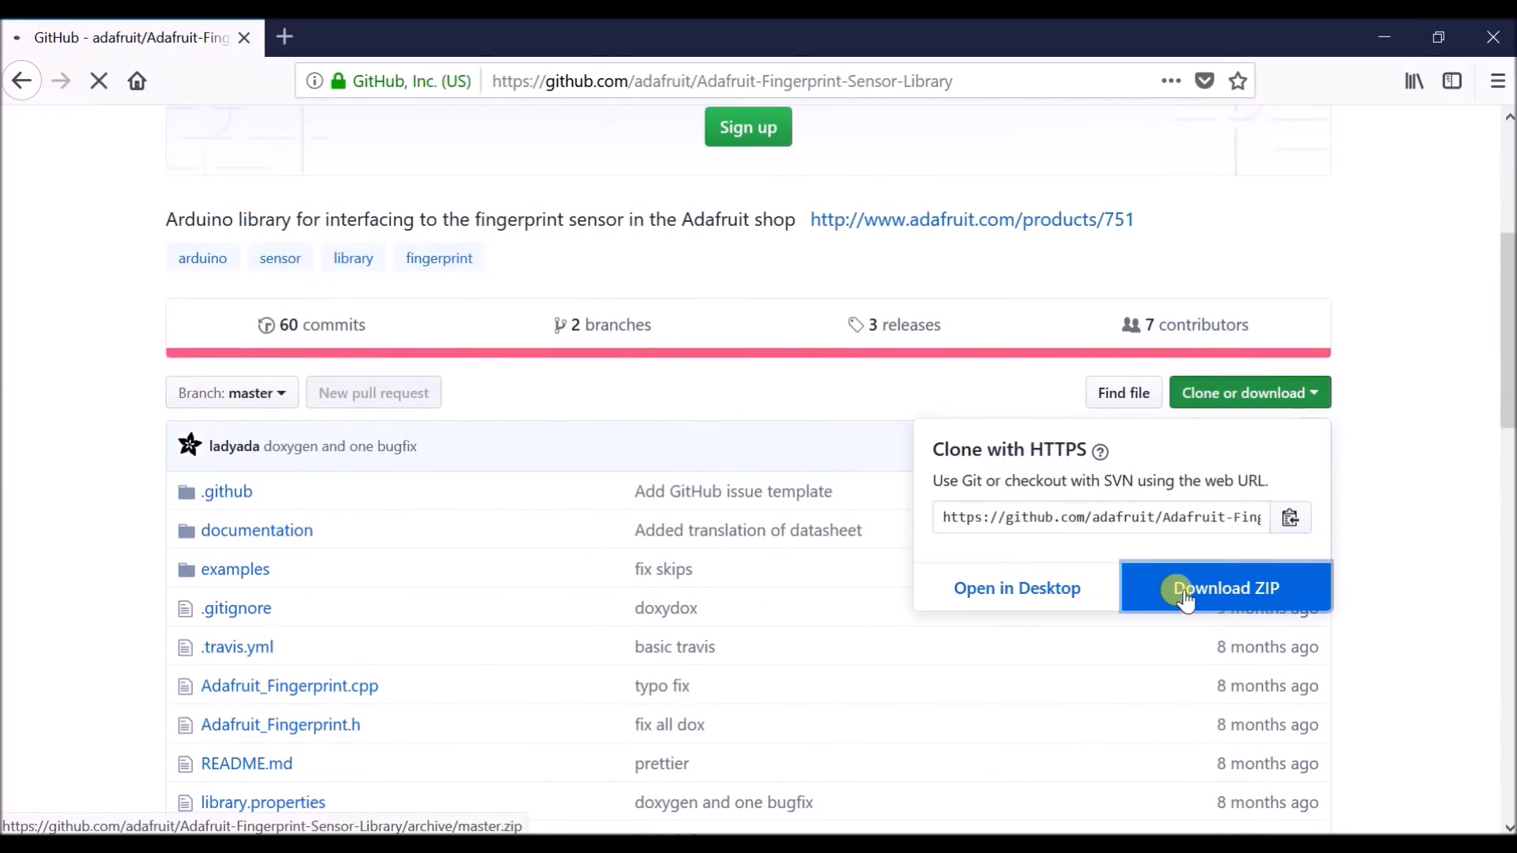
left_click(1225, 588)
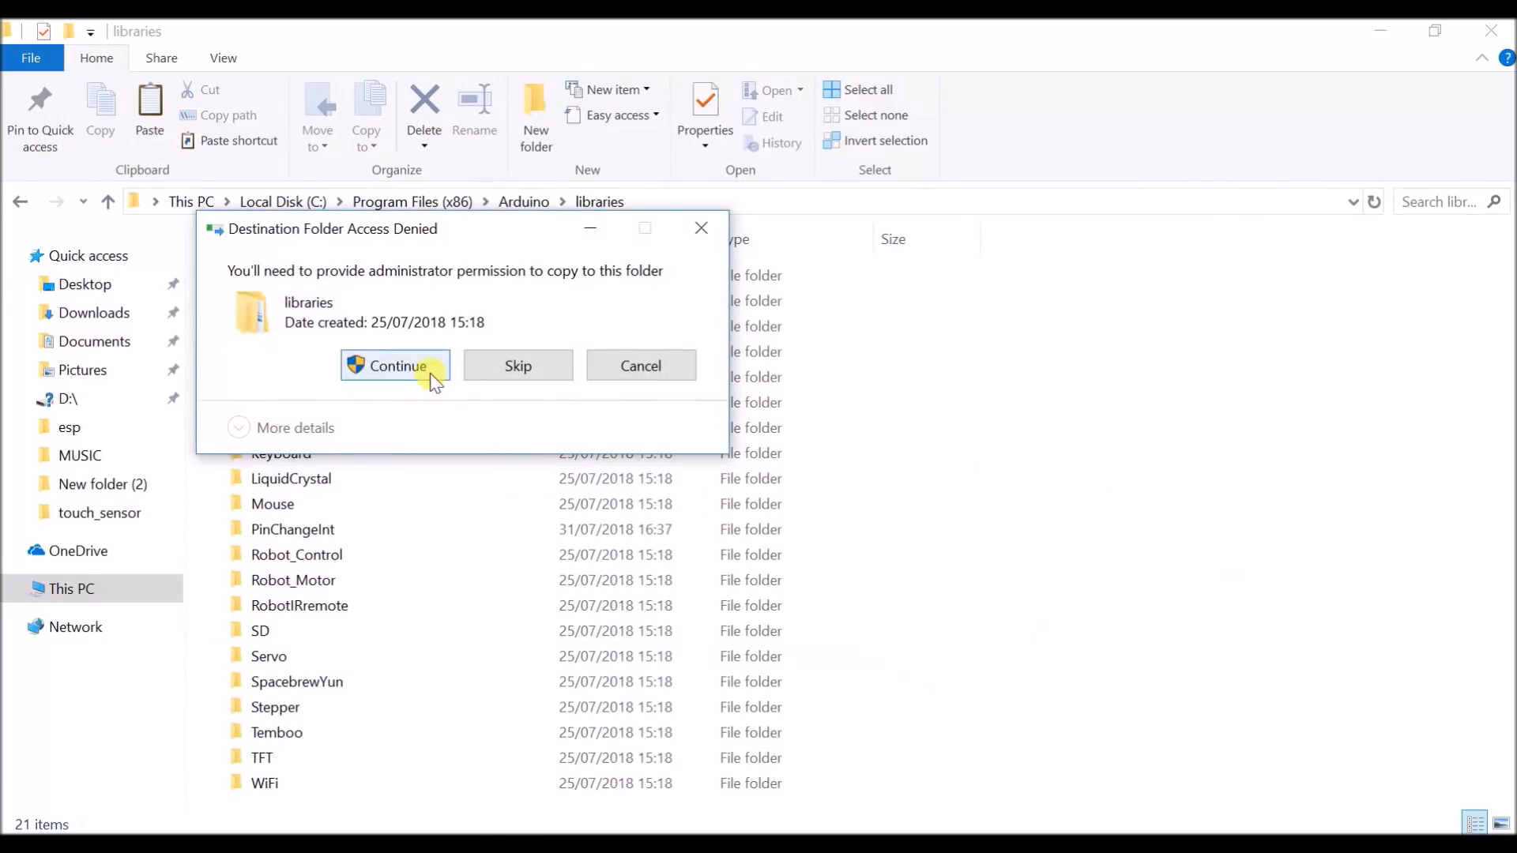
left_click(394, 365)
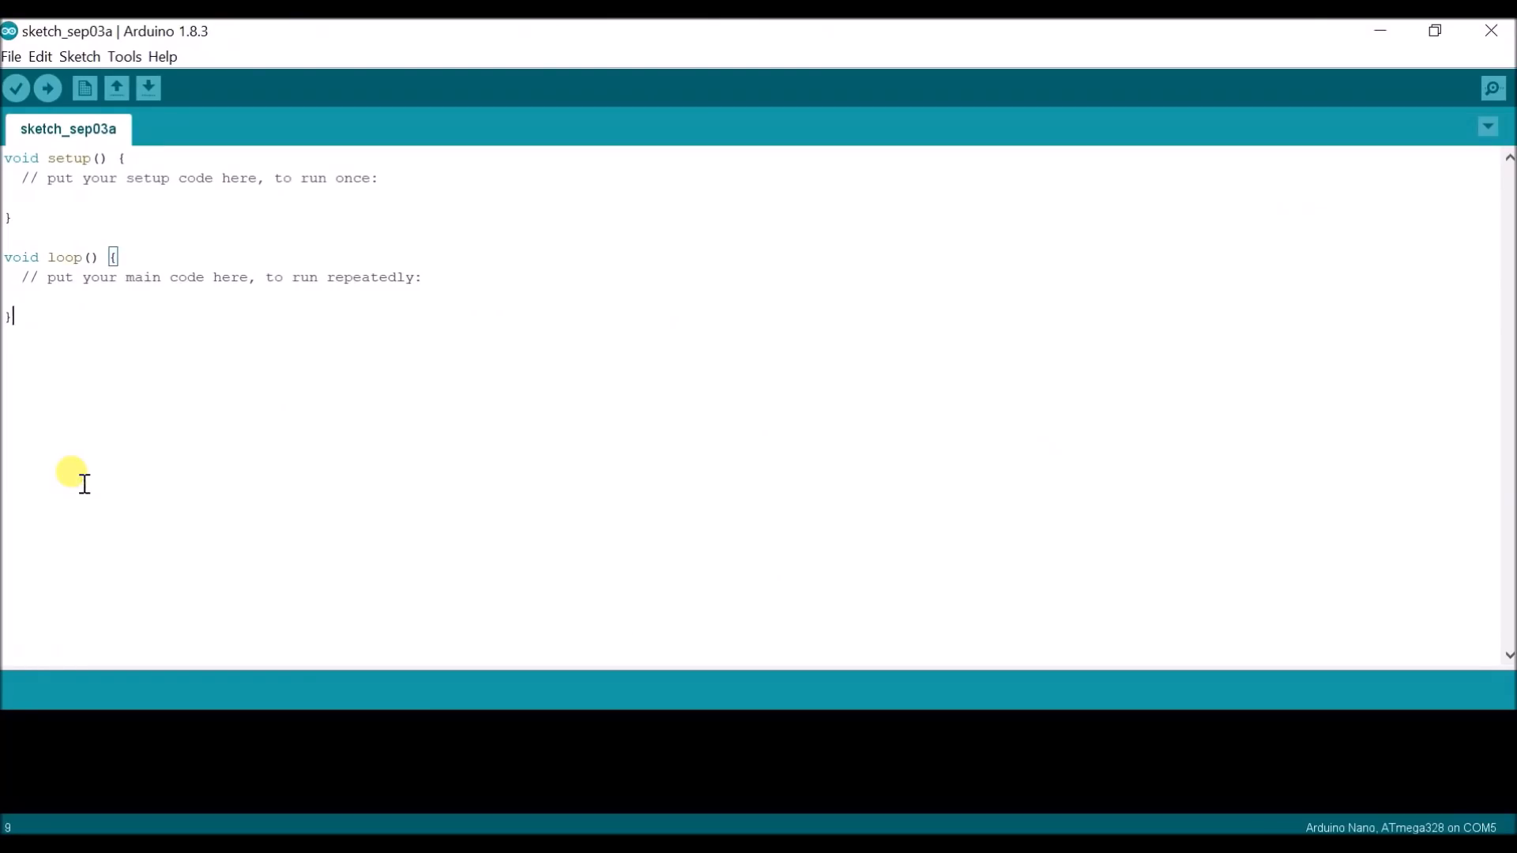
Step: Load the Adafruit library's enroll example sketch from the File examples list
left_click(11, 57)
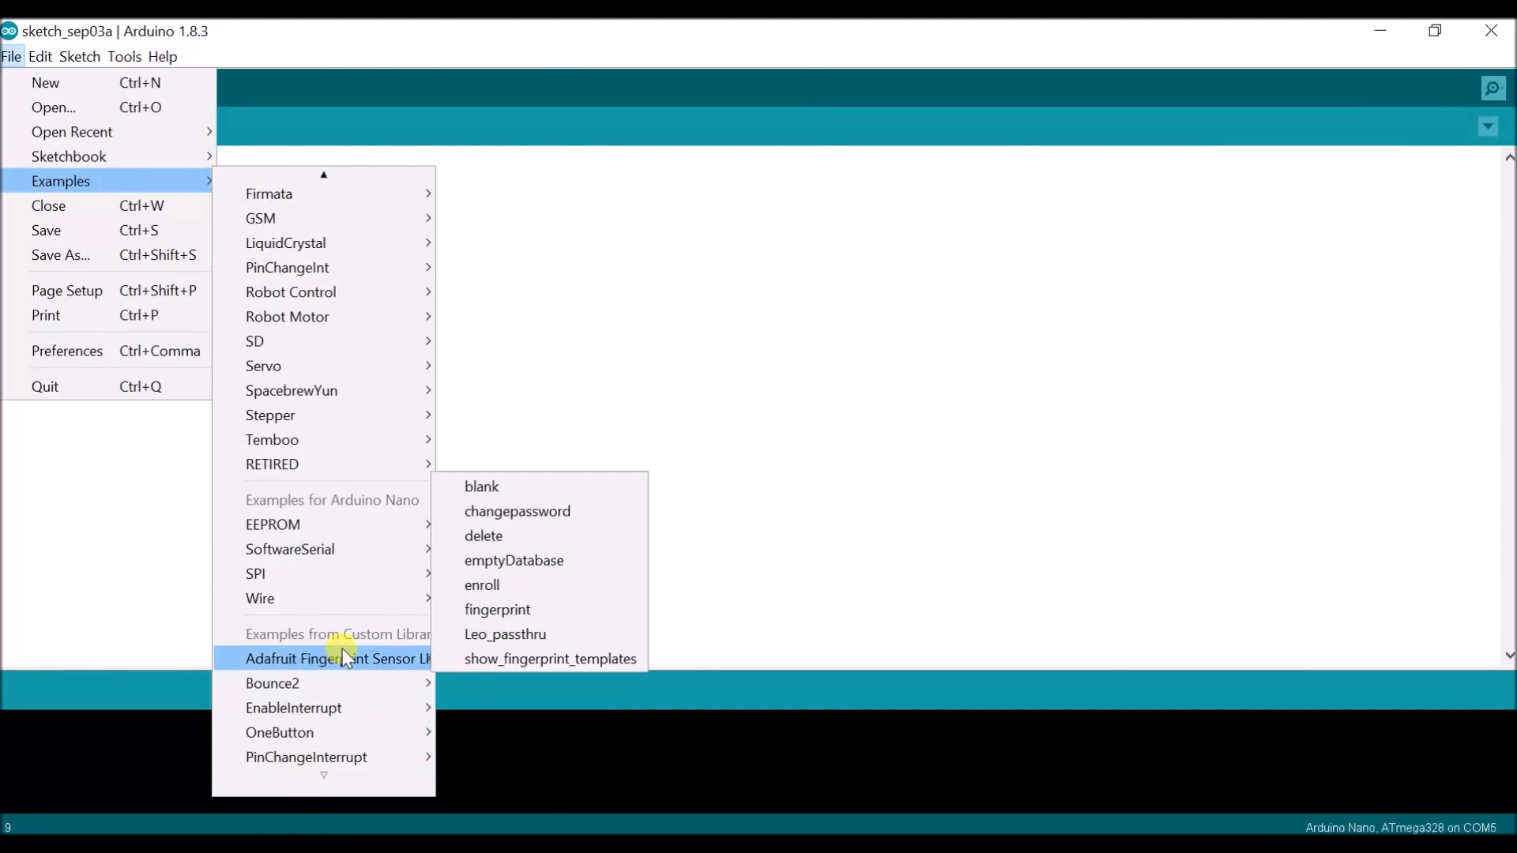
mouse_move(482, 584)
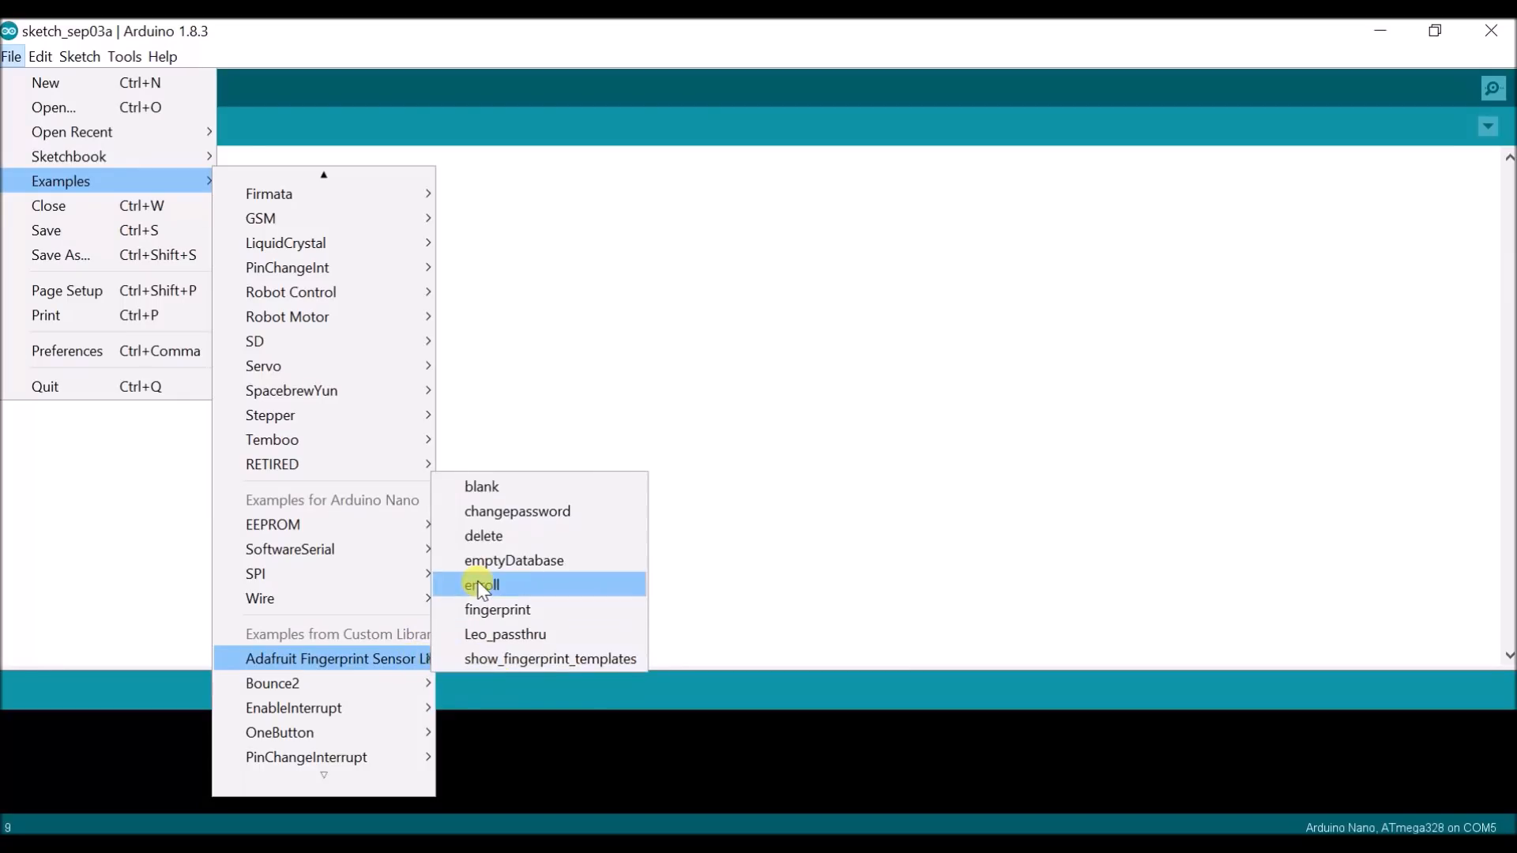
left_click(480, 585)
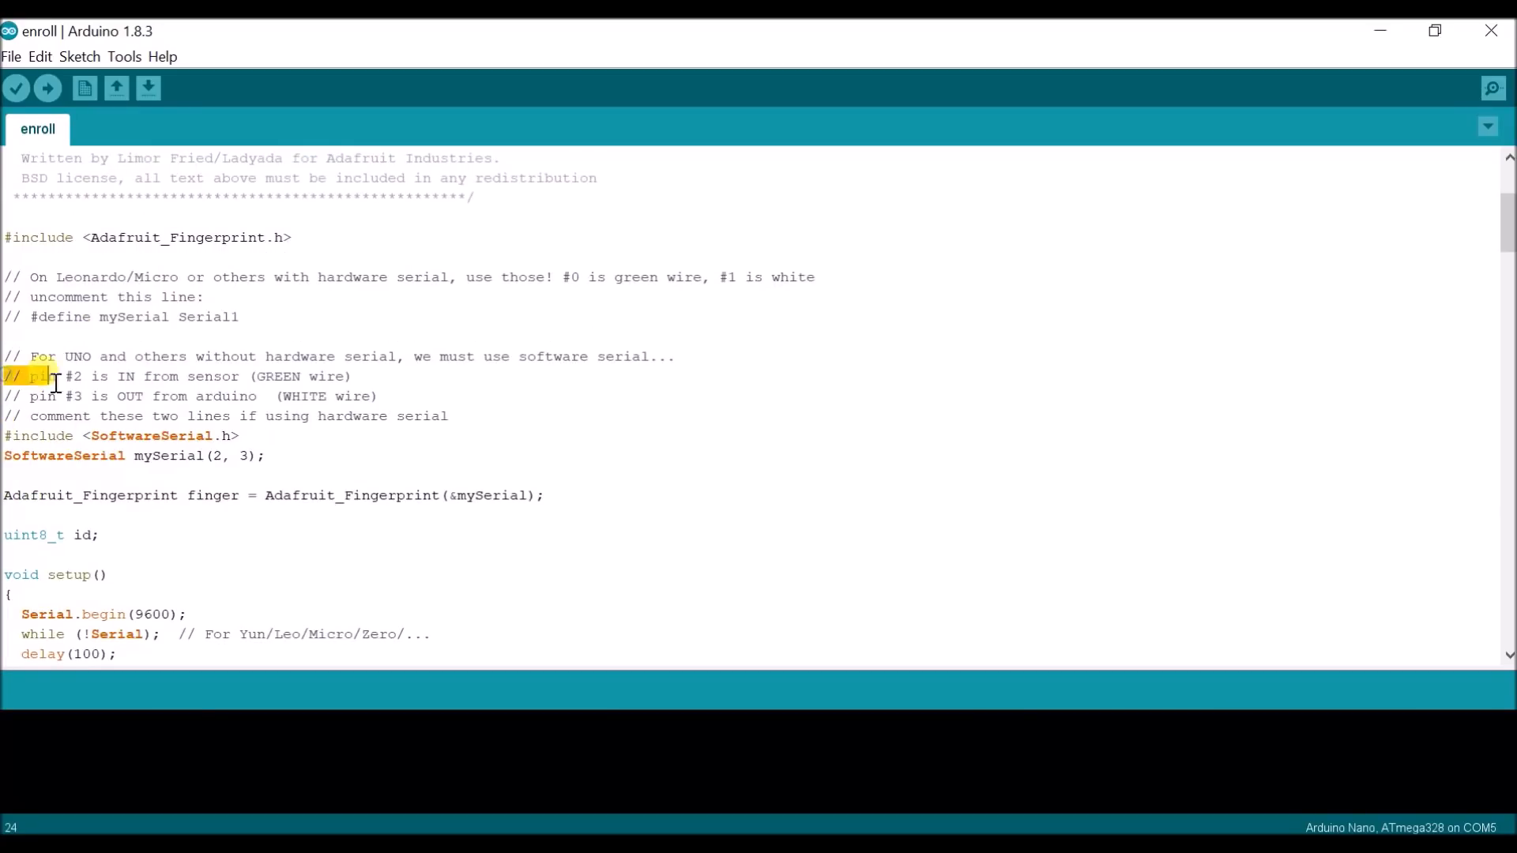
left_click_drag(29, 376, 387, 397)
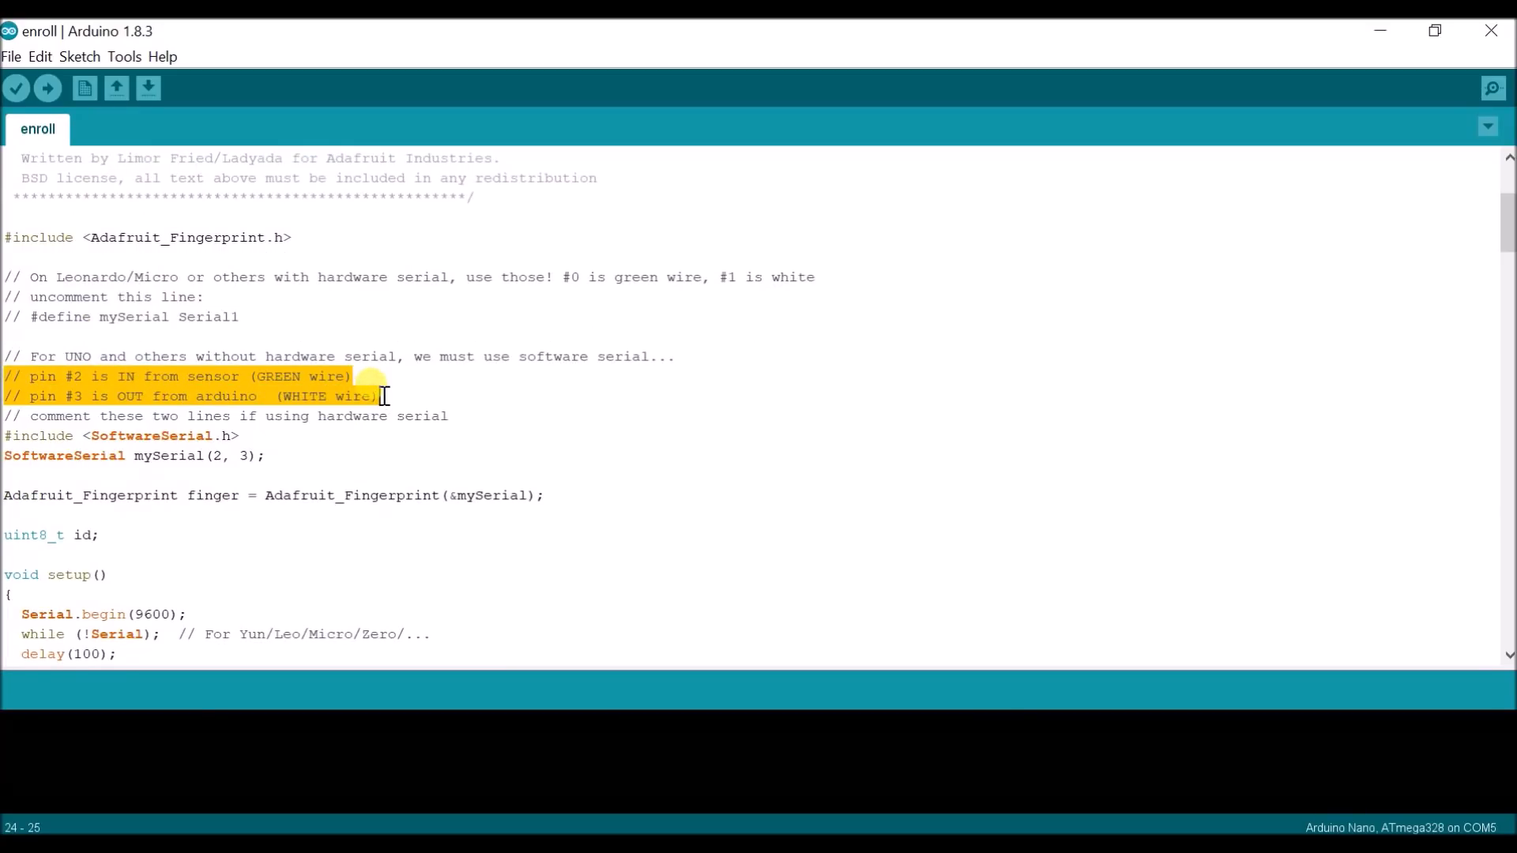
left_click(16, 87)
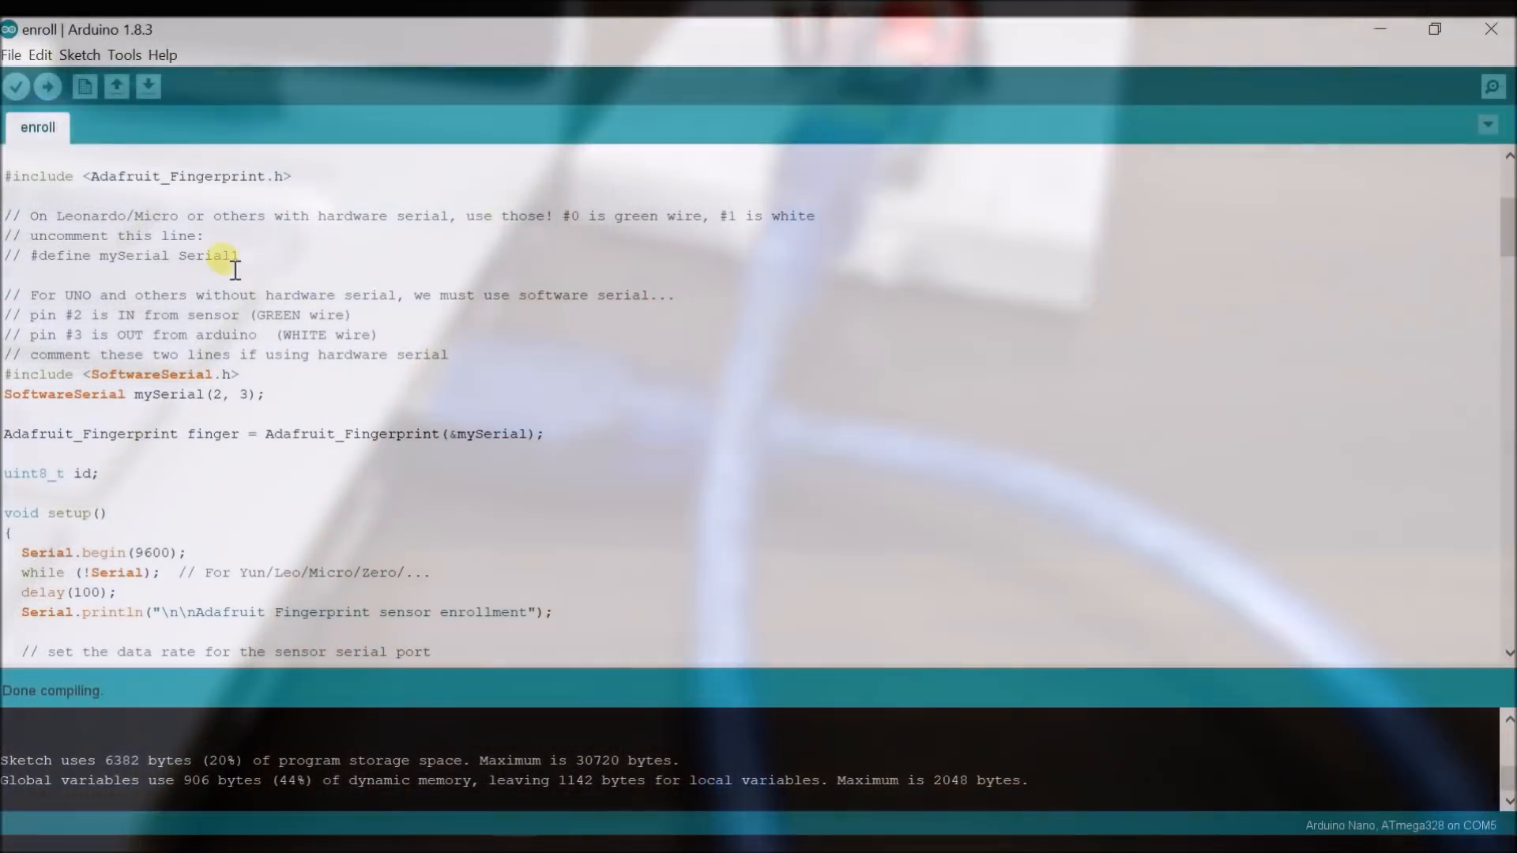
Step: Upload the enroll sketch to the Nano and head to the Tools list for the serial monitor
left_click(45, 86)
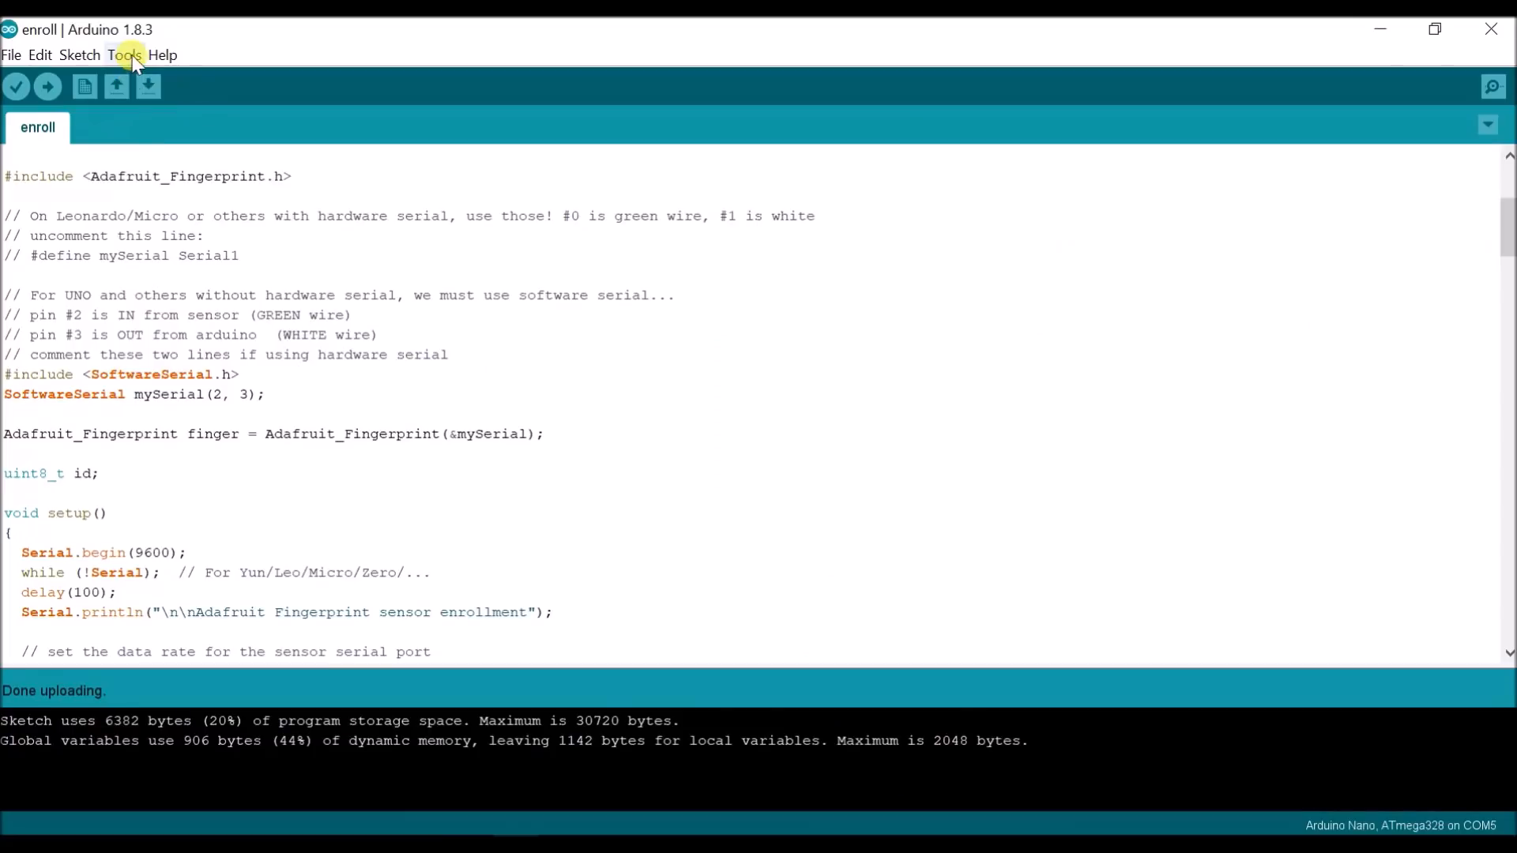
left_click(1493, 86)
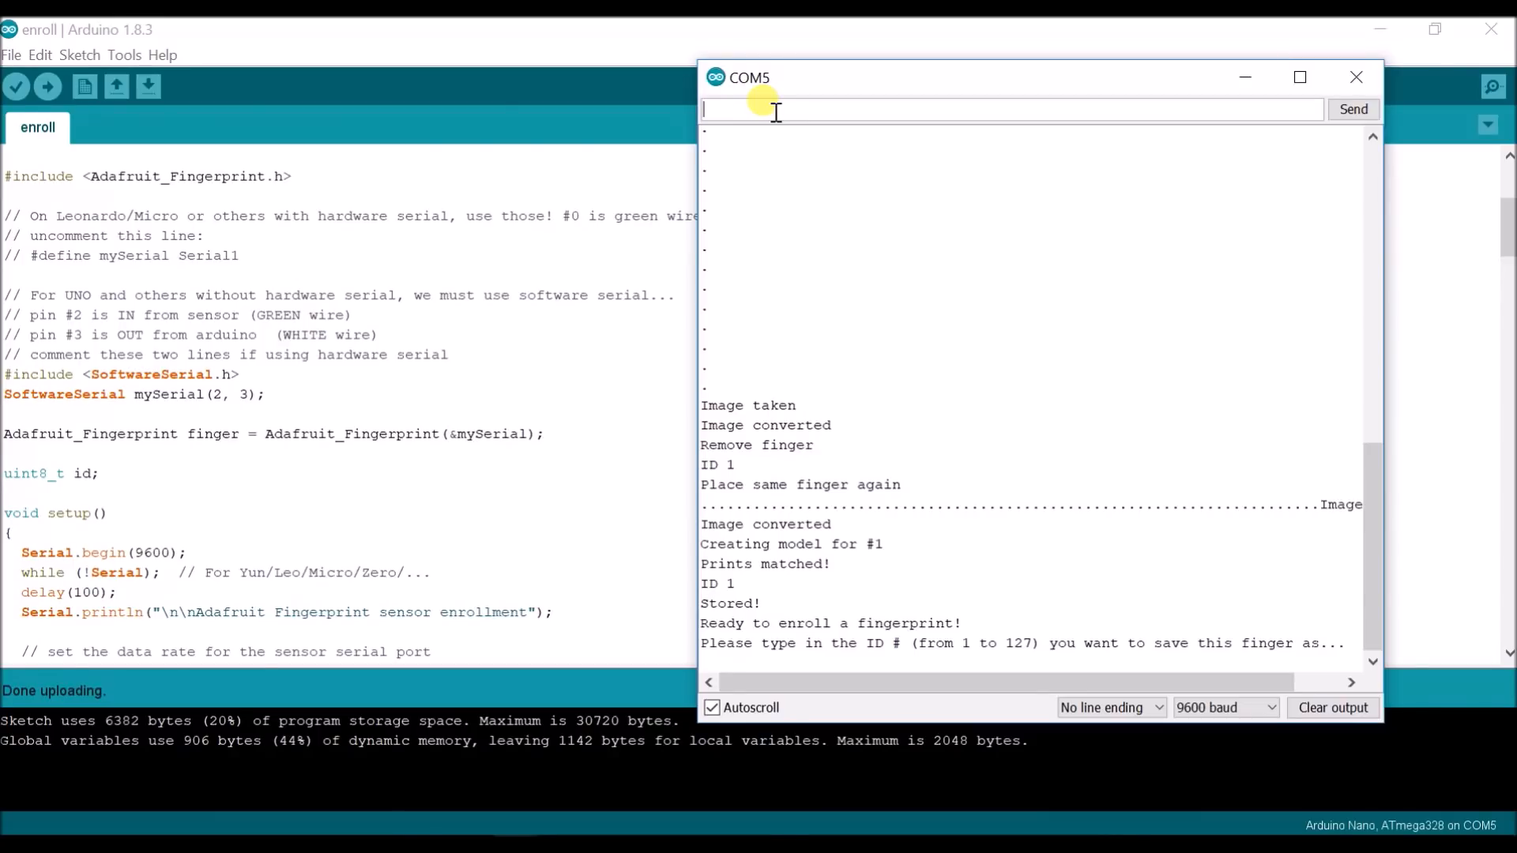
Step: Enroll a fingerprint stored as ID 1 via the serial monitor input
left_click(11, 57)
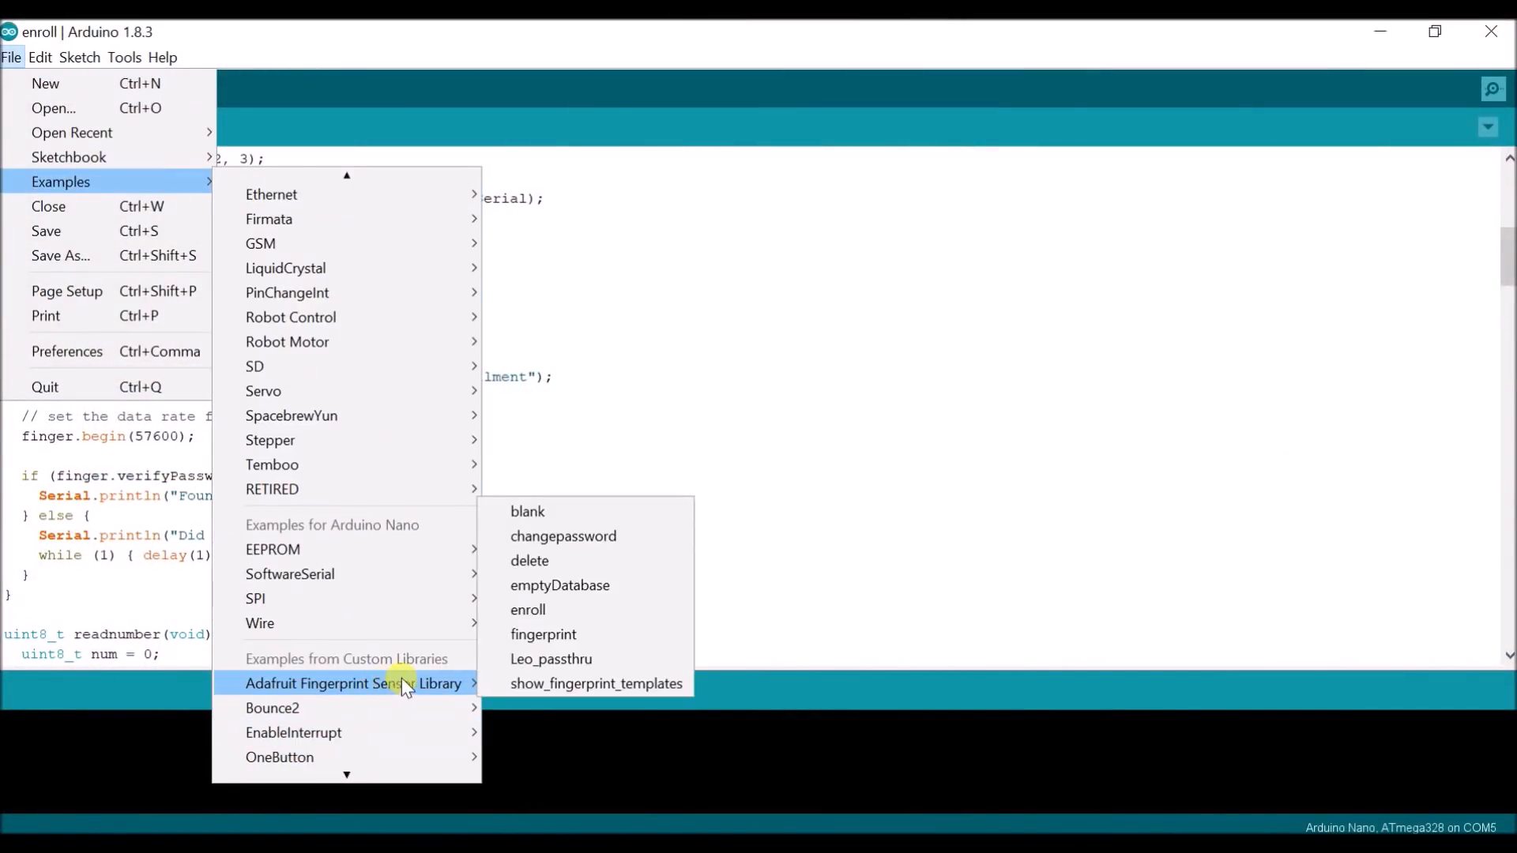
mouse_move(617, 635)
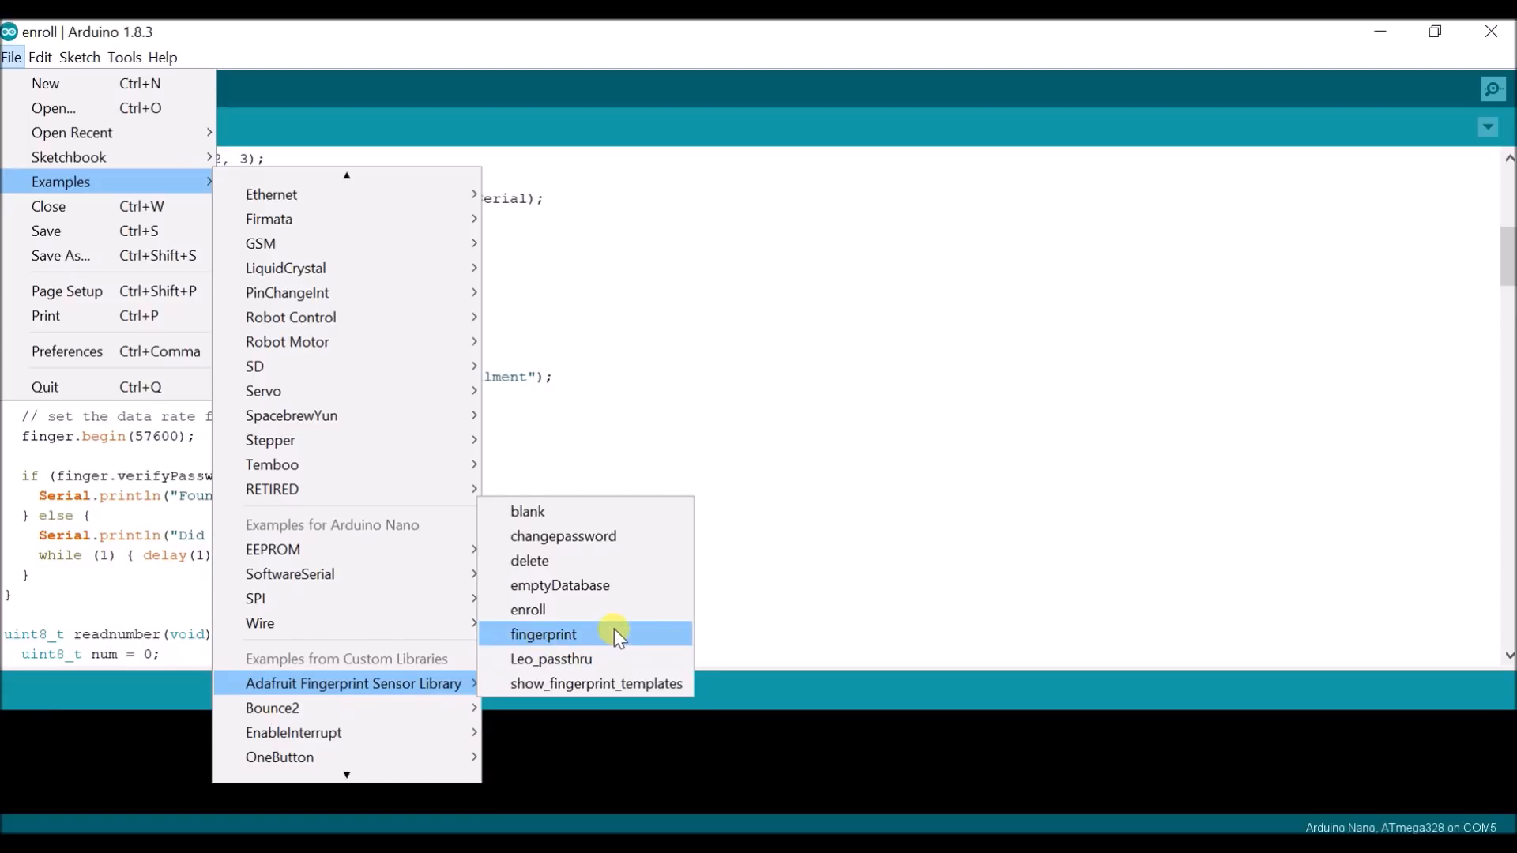
Step: Load the fingerprint detection example and bring up the serial monitor to watch match results
left_click(543, 636)
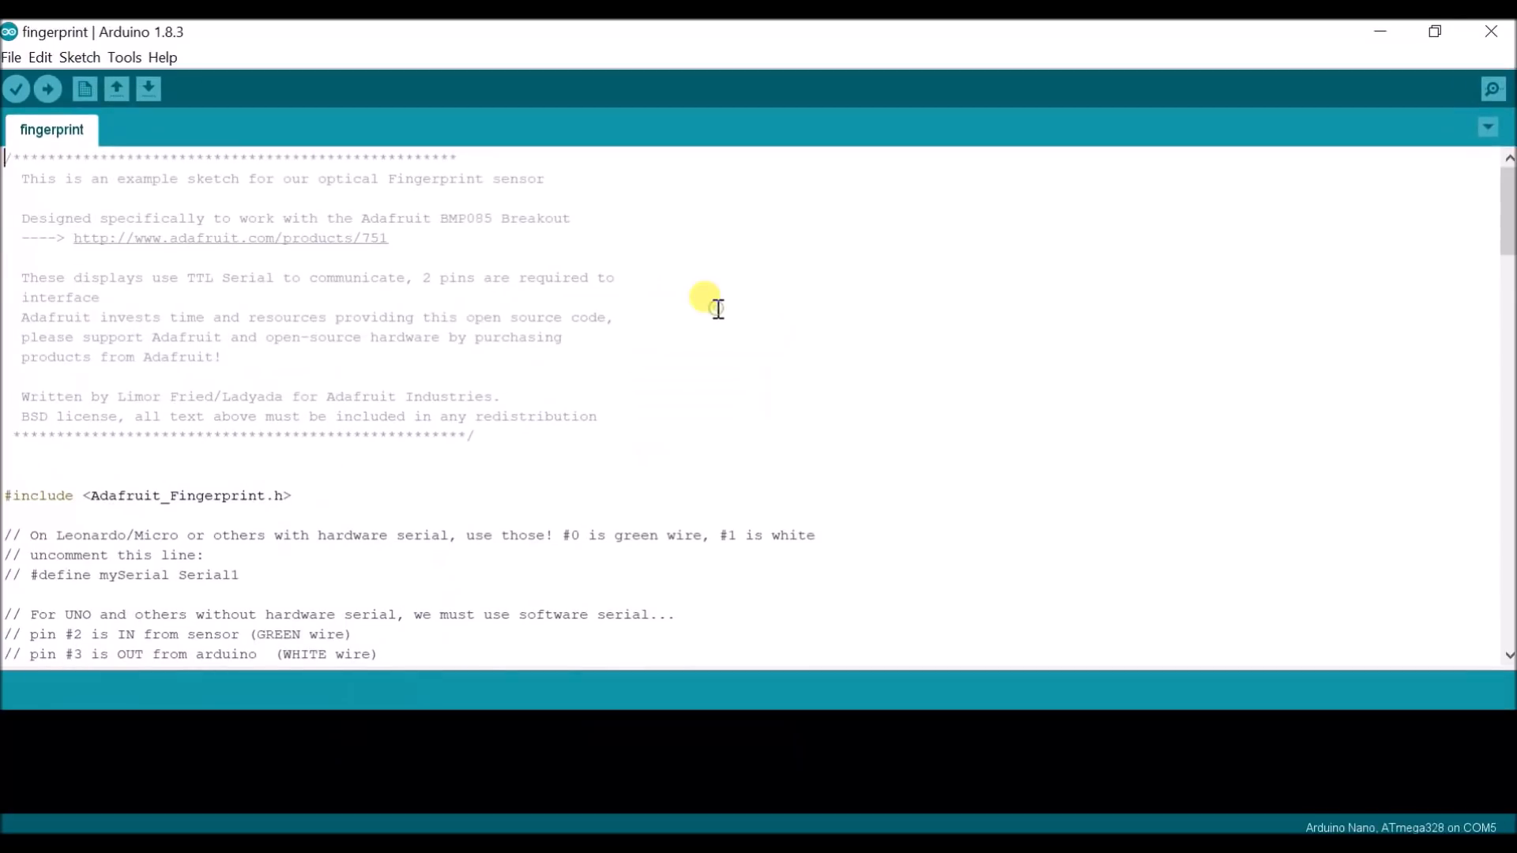
scroll("down", 3)
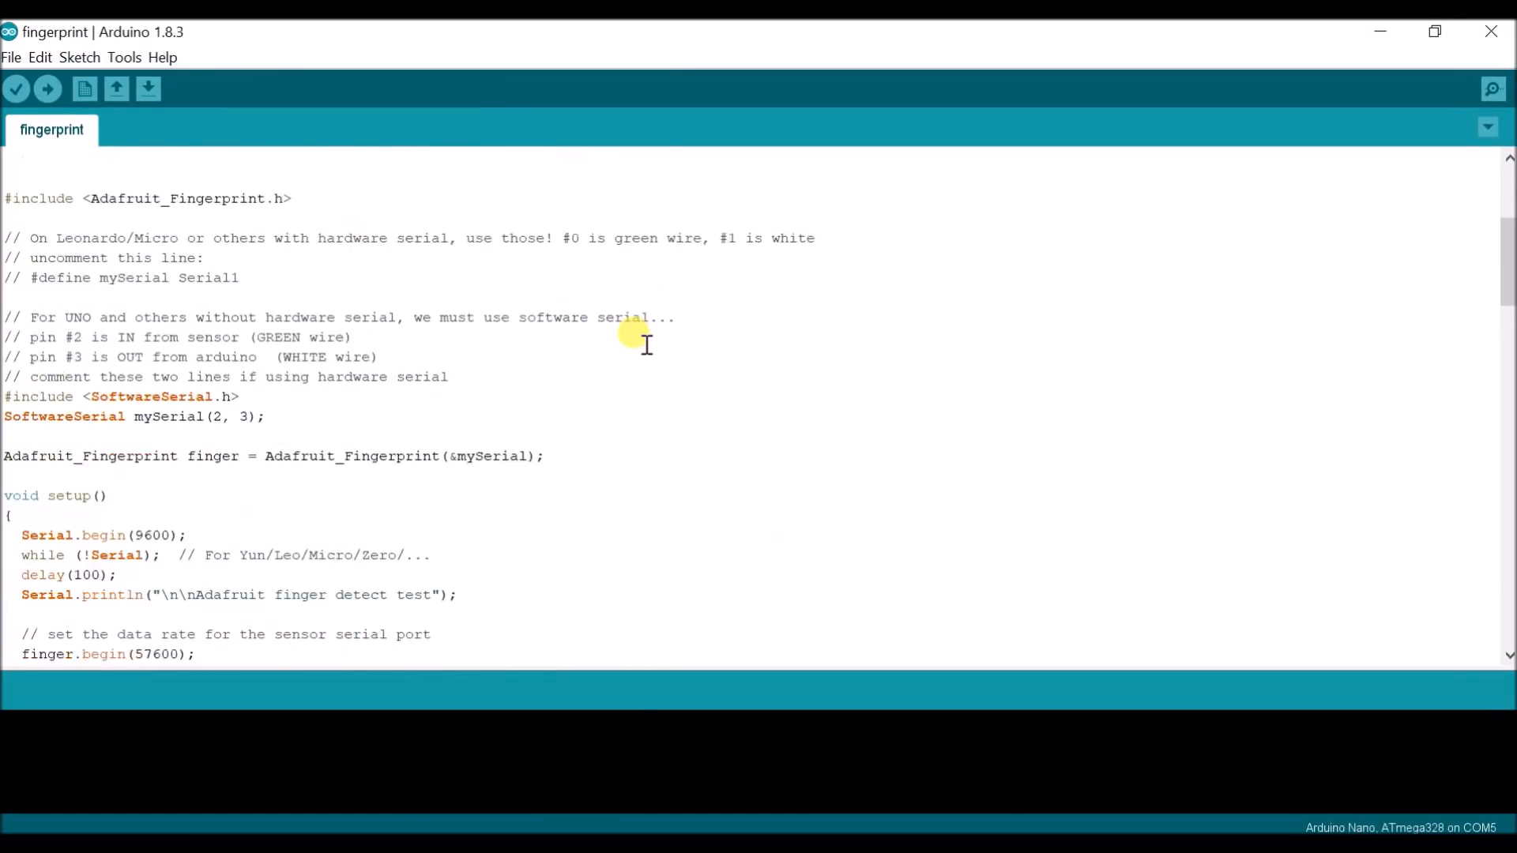
left_click(123, 57)
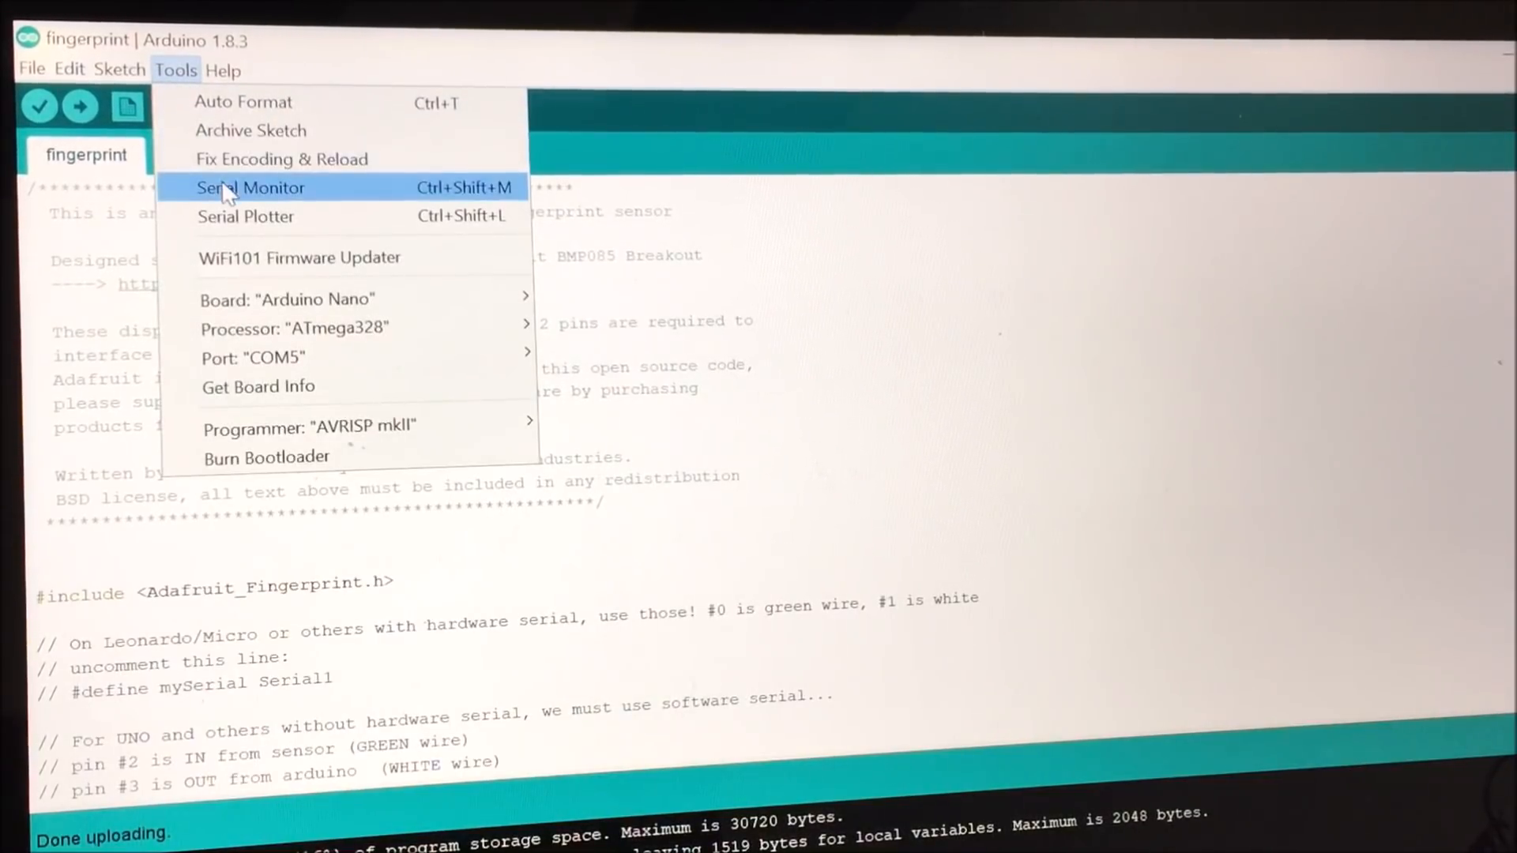
left_click(252, 186)
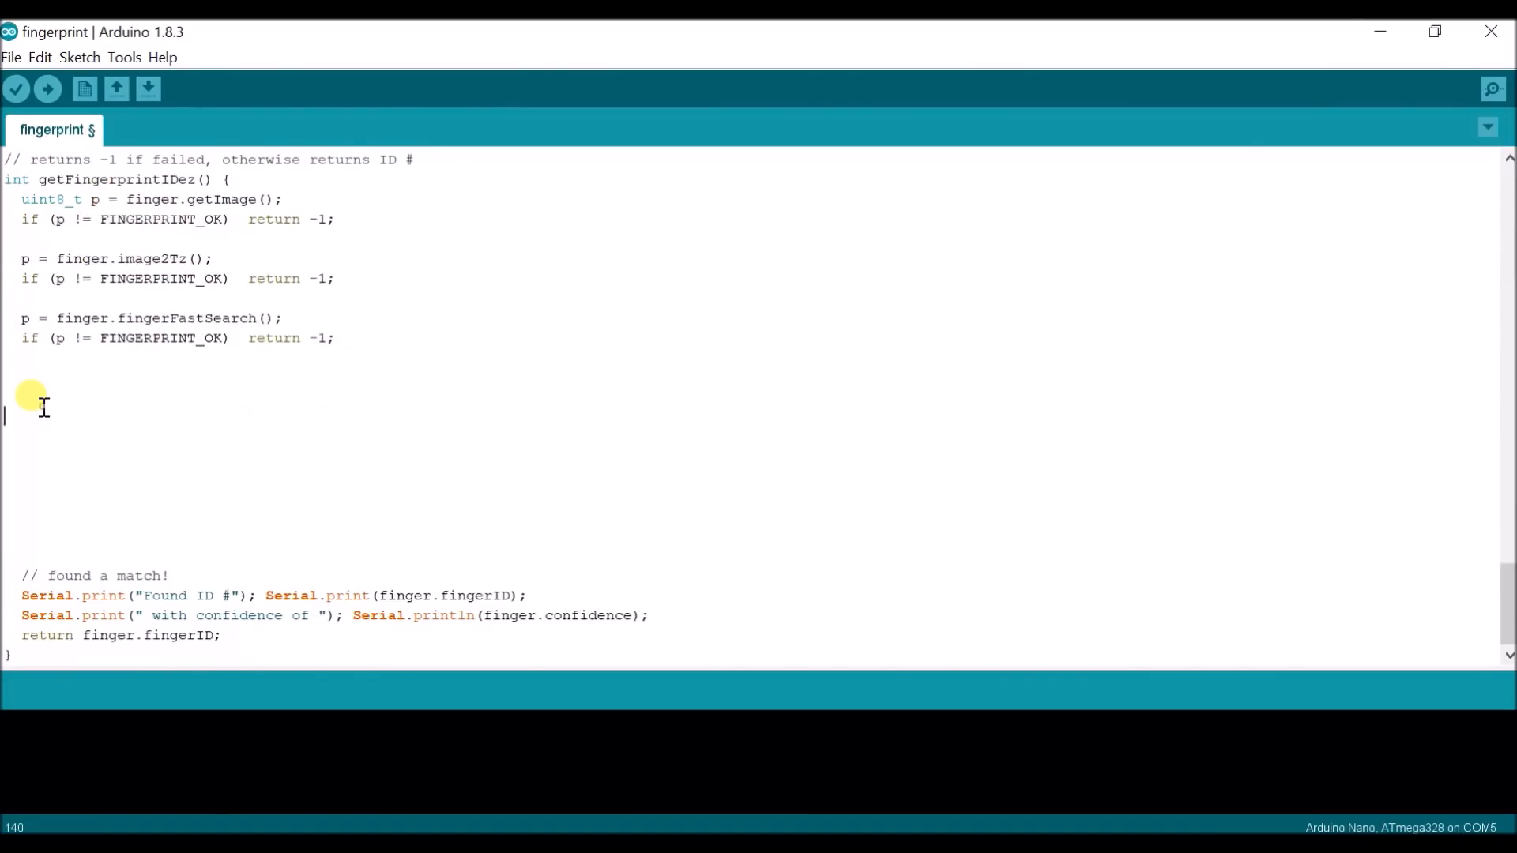
Step: Add digitalWrite(4, HIGH); delay(1000); digitalWrite(4, LOW); after fingerFastSearch in getFingerprintIDez
type("digitalWri")
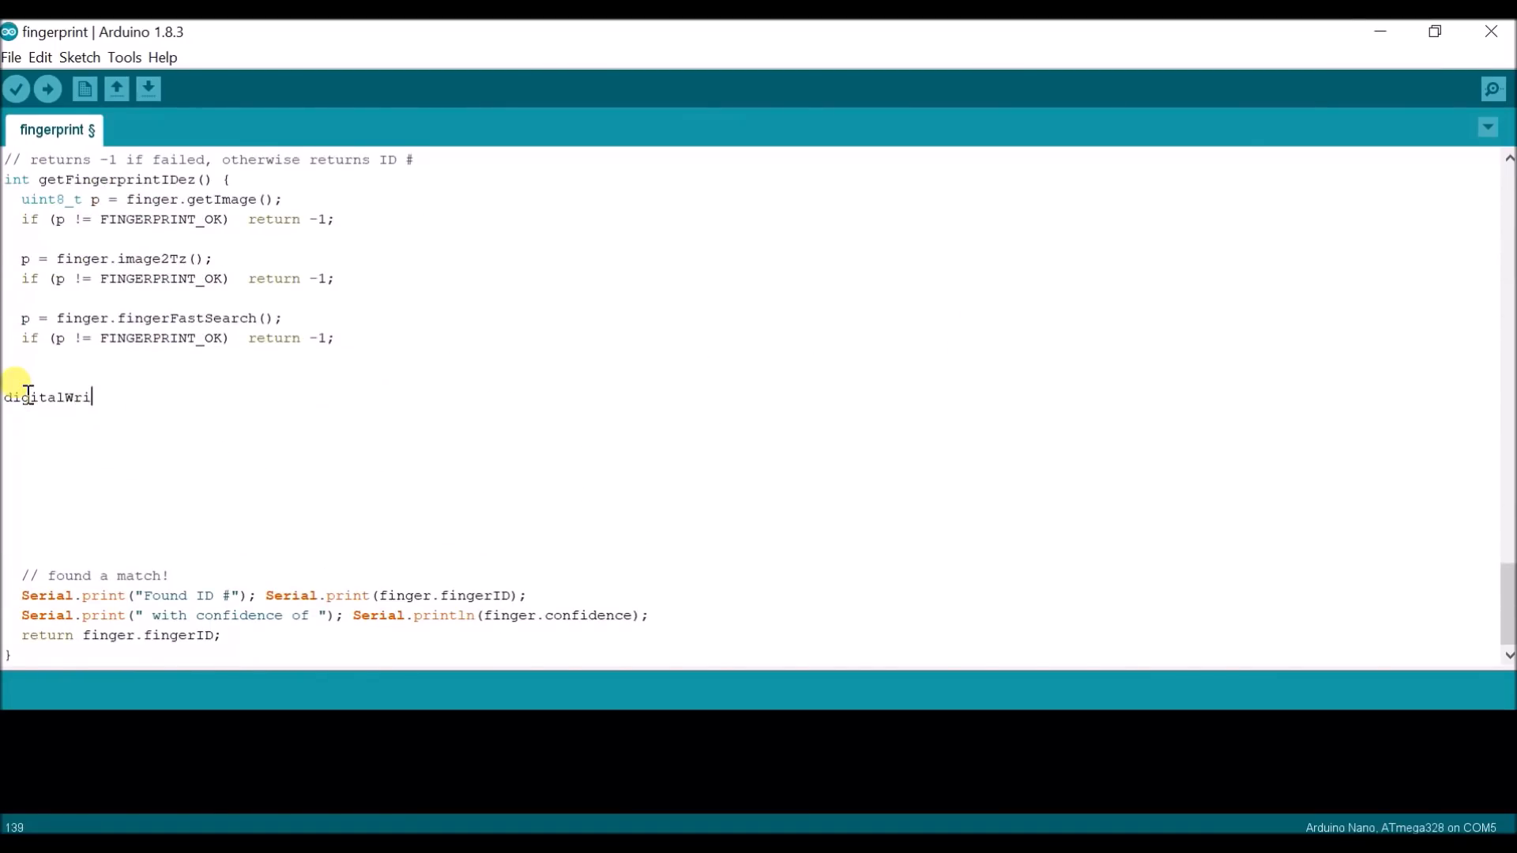
type("te(4 ,")
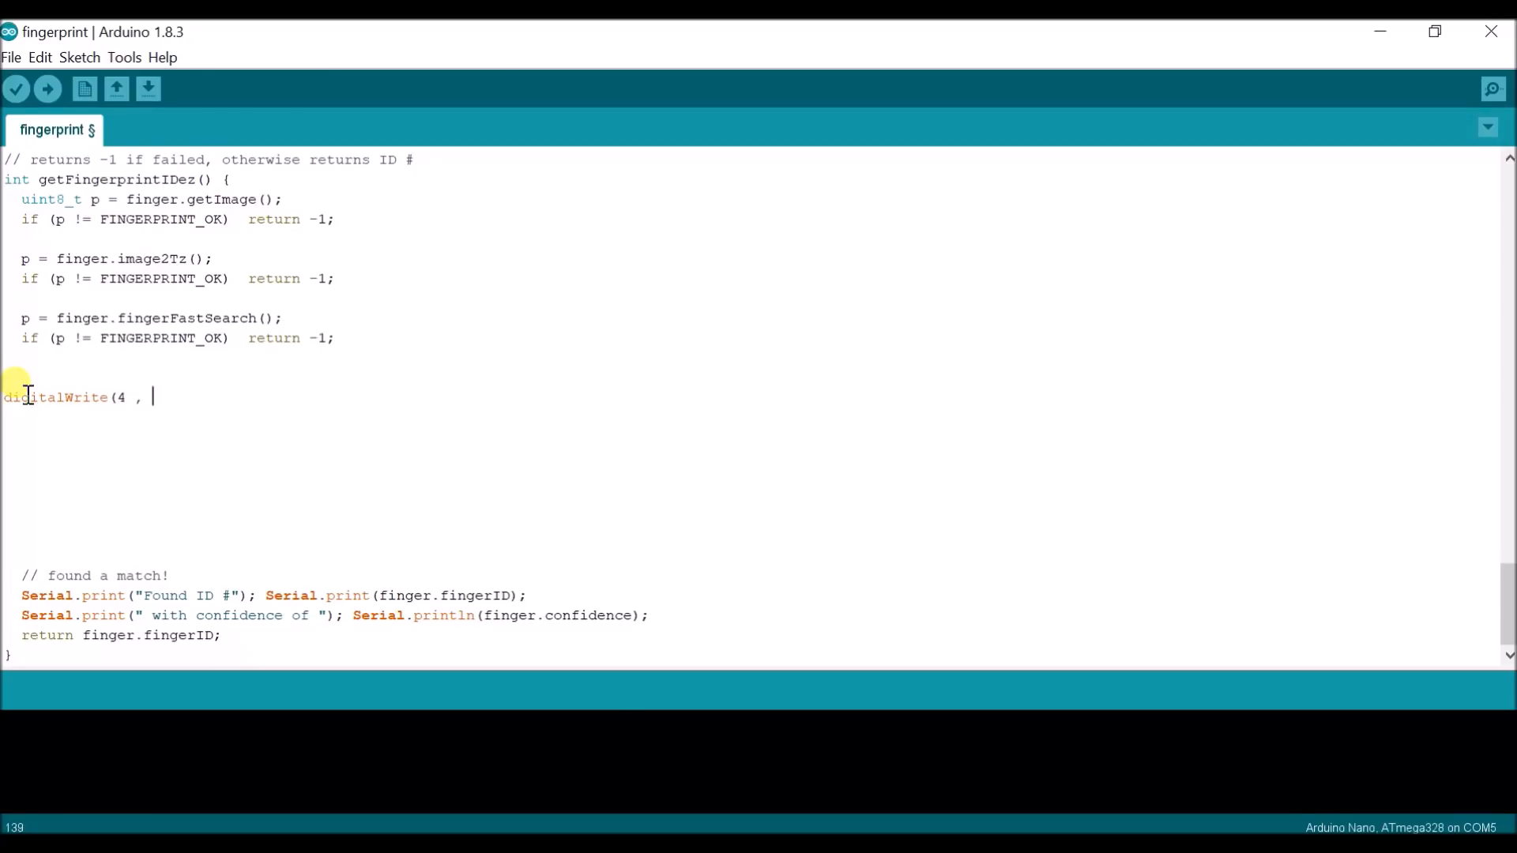
type("HIGH);")
left_click(118, 416)
type("delay (1000);")
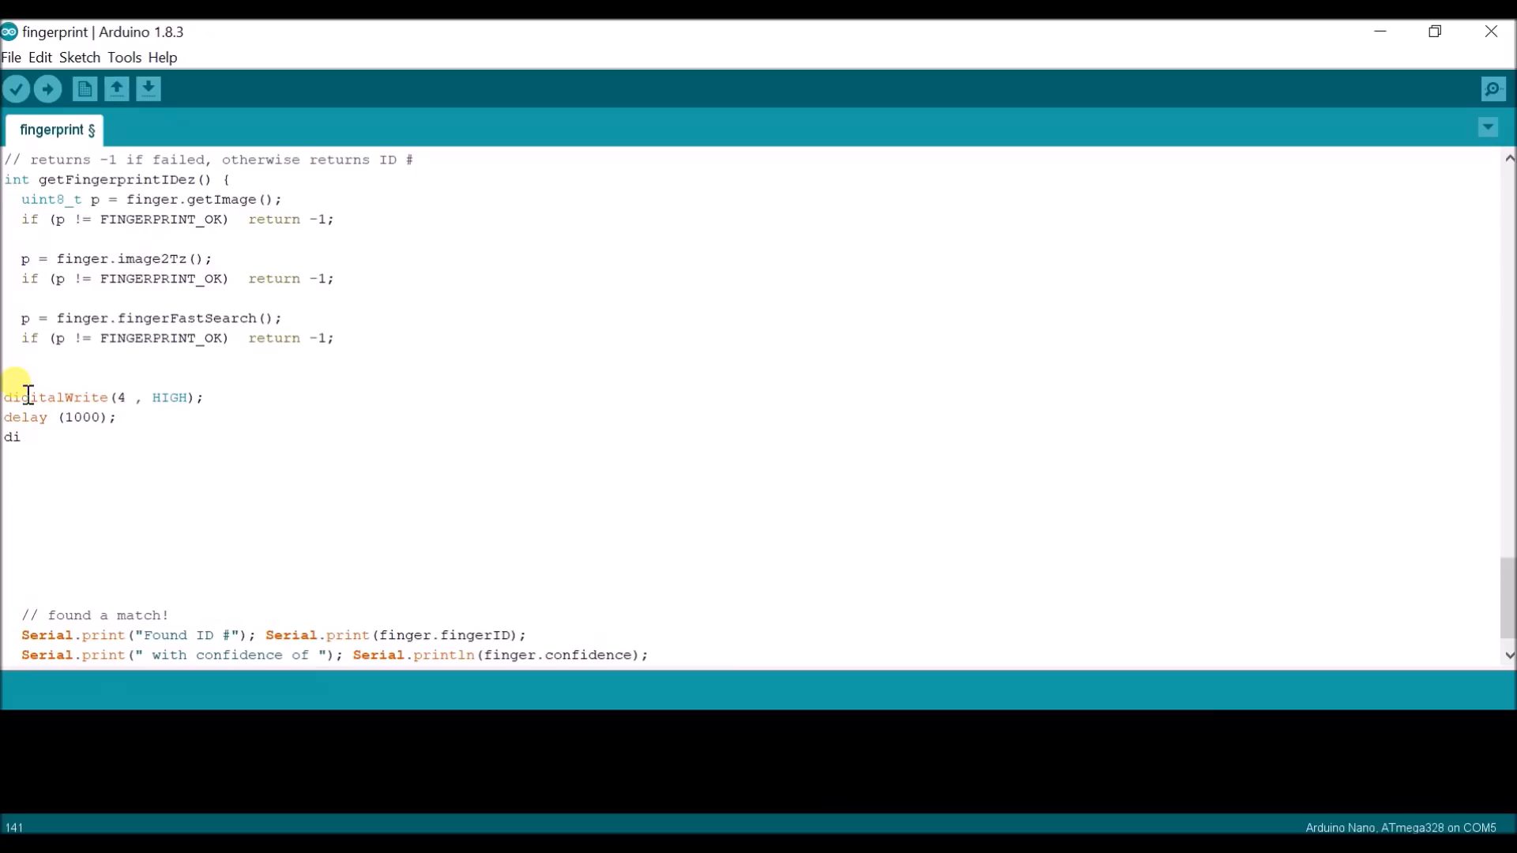
type("gitalWrite")
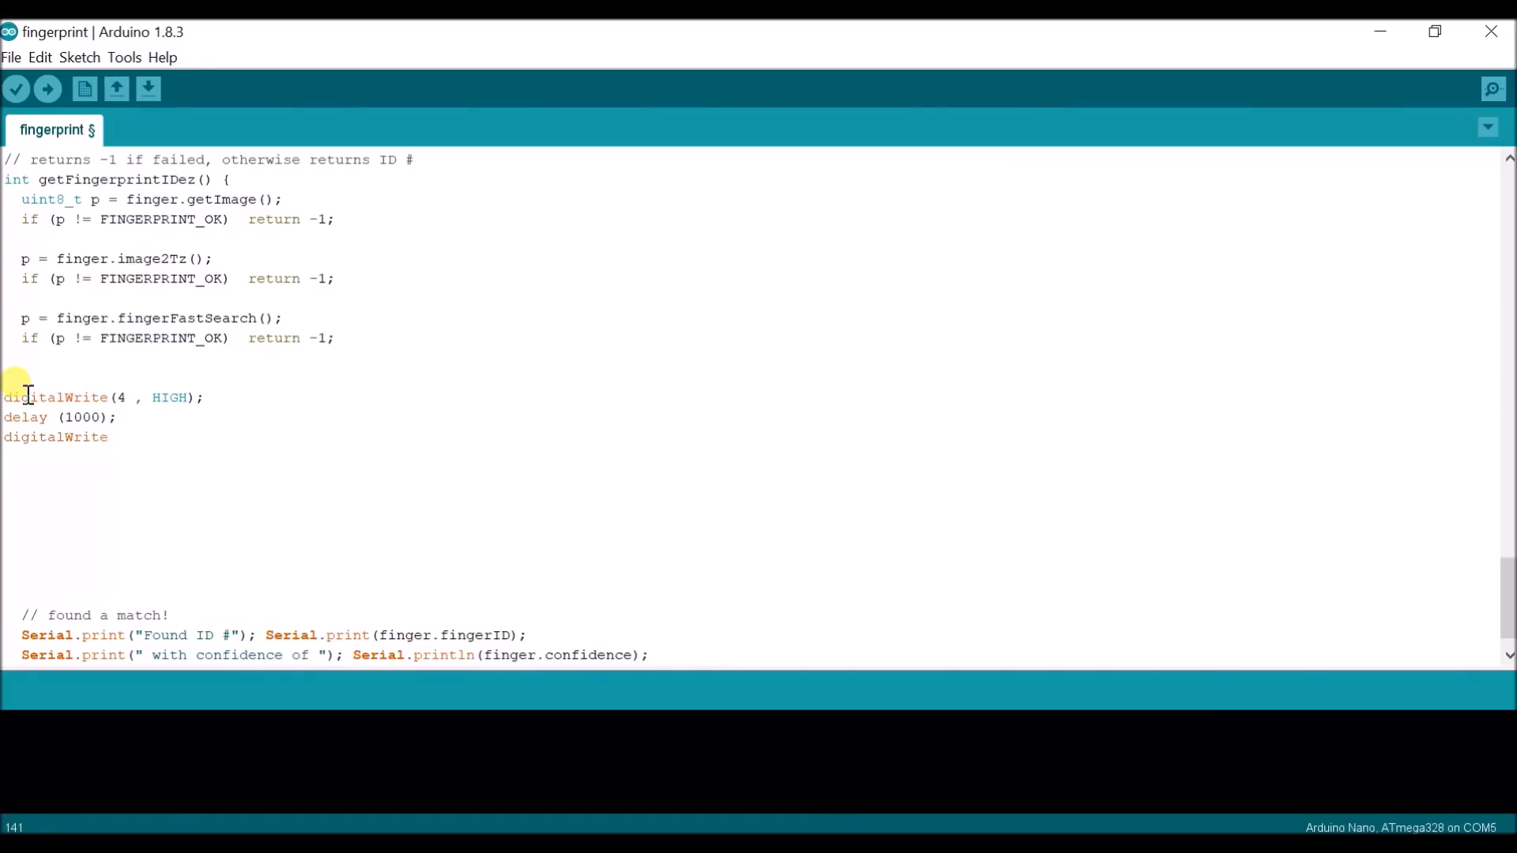
type("(4 , L")
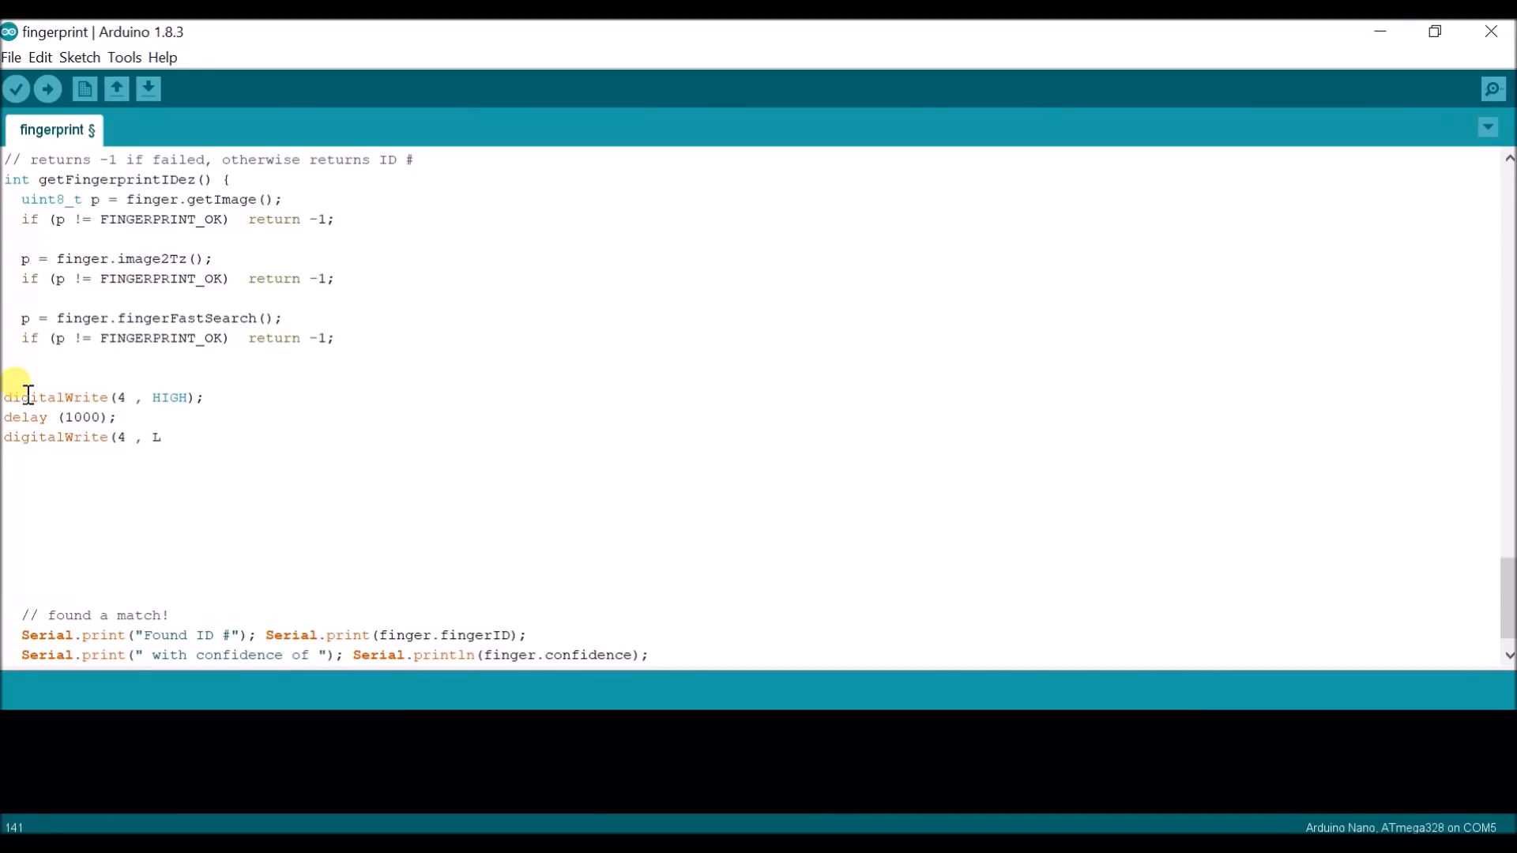
type("OW);")
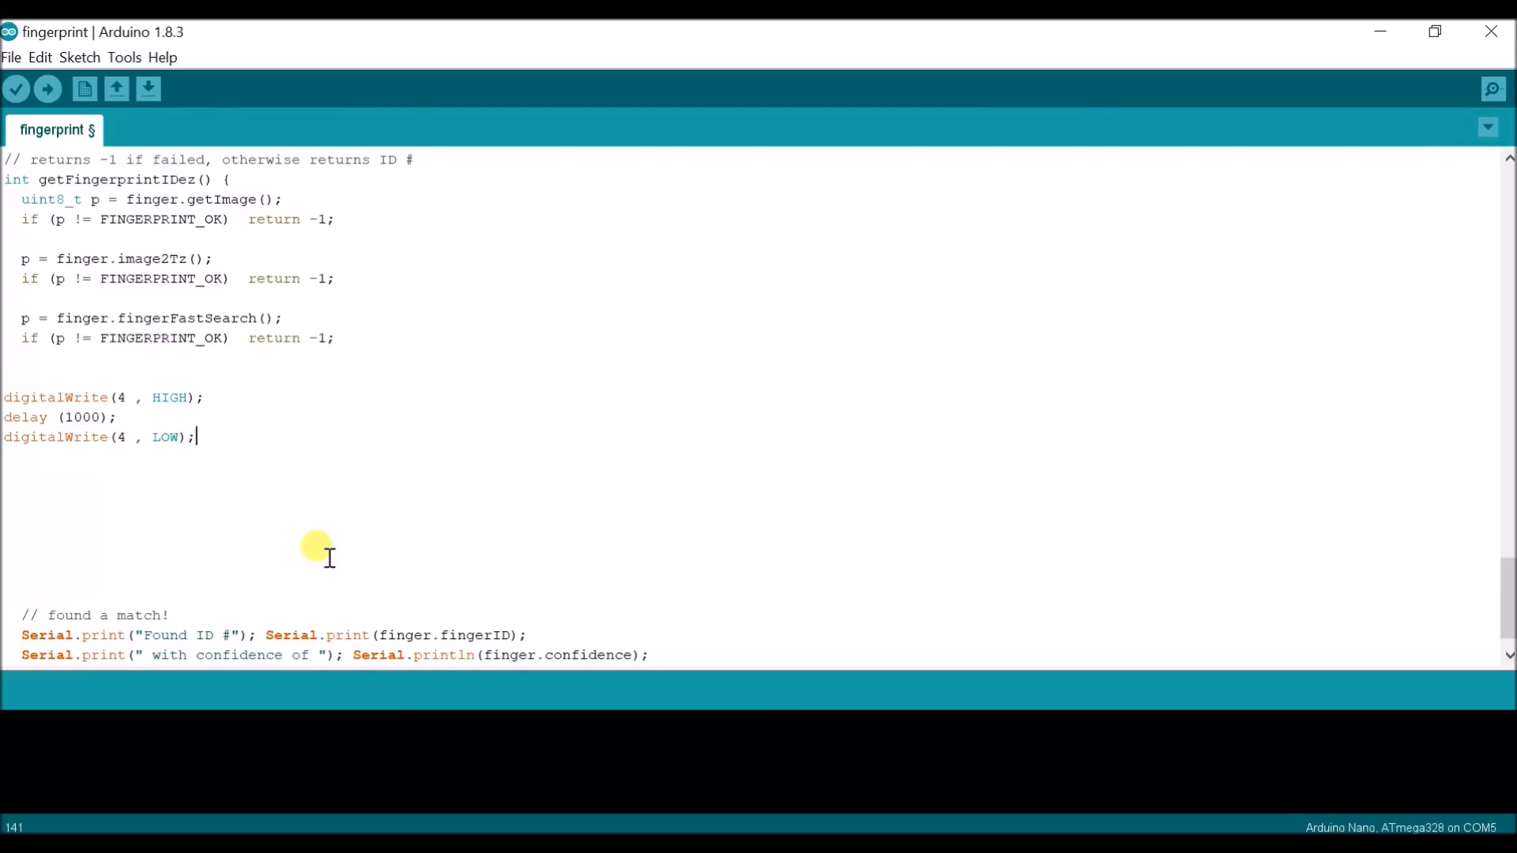
Step: Compile and upload the modified fingerprint sketch to the Arduino Nano
left_click(46, 88)
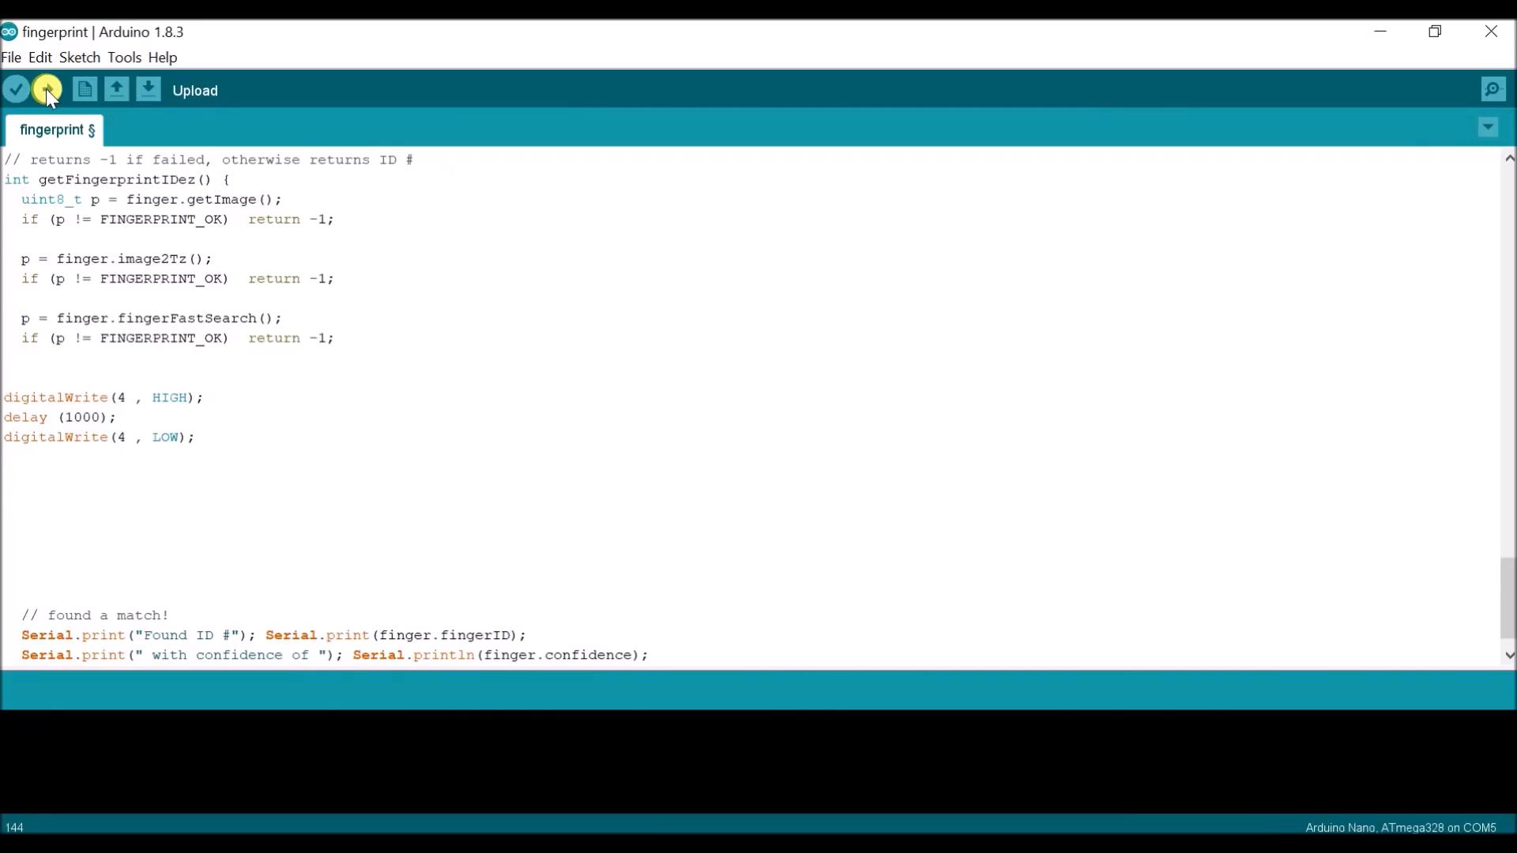
left_click(46, 88)
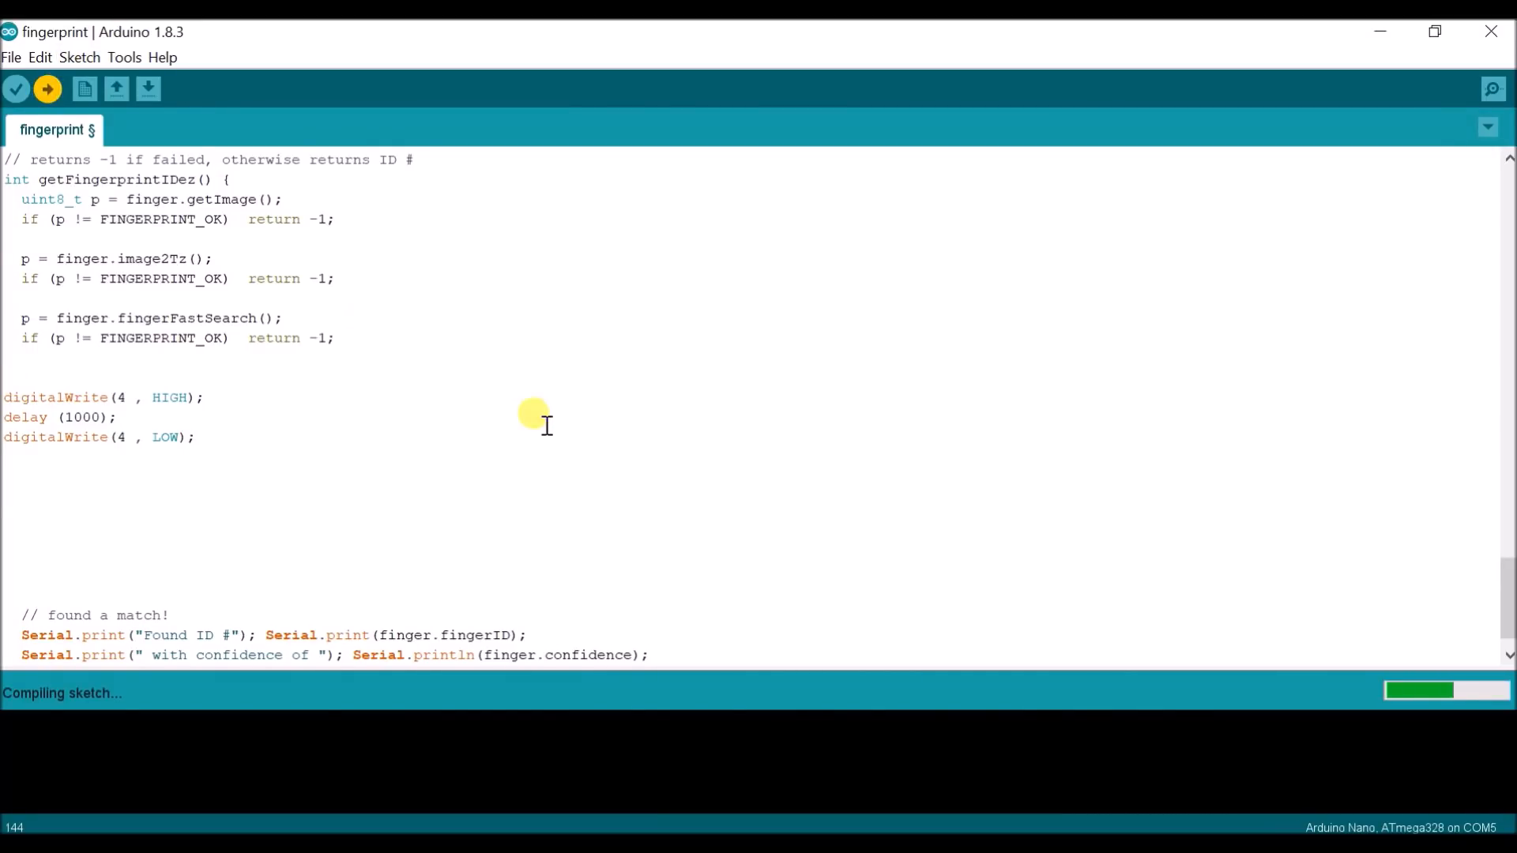